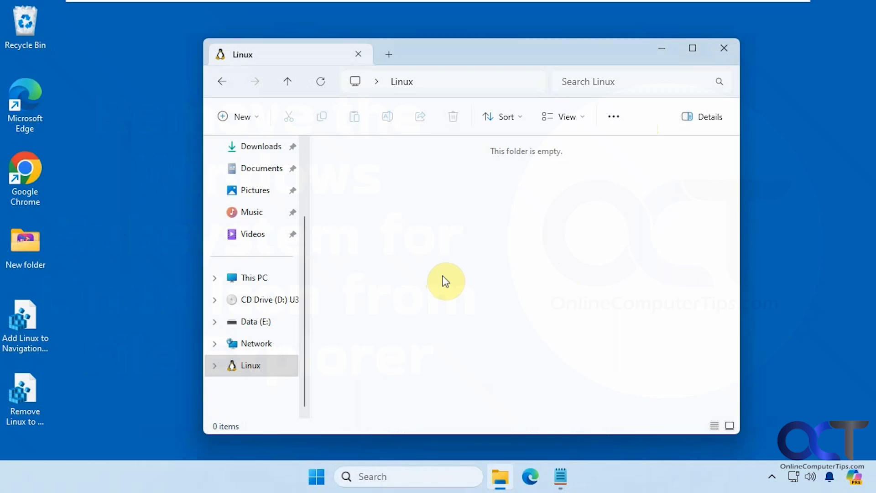
mouse_move(428, 277)
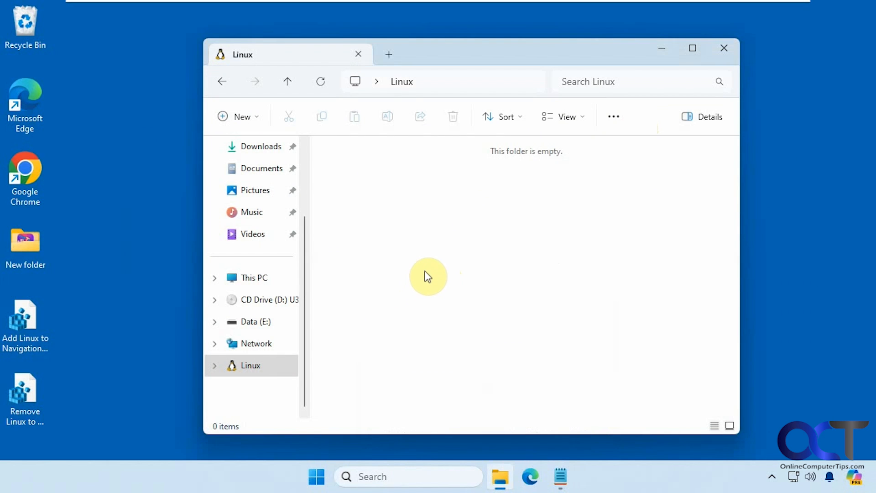
Step: Try opening the Linux entry's Properties and dismiss the 'properties unavailable' error
click(251, 366)
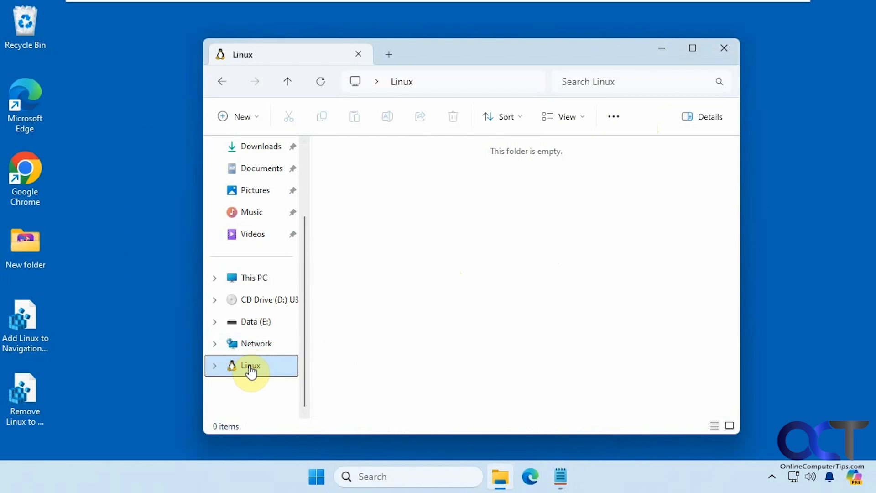
mouse_move(247, 372)
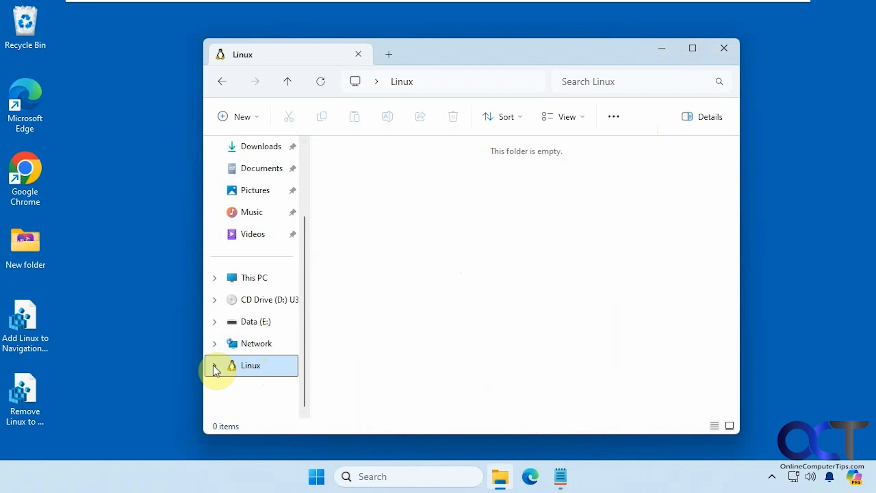
right_click(250, 365)
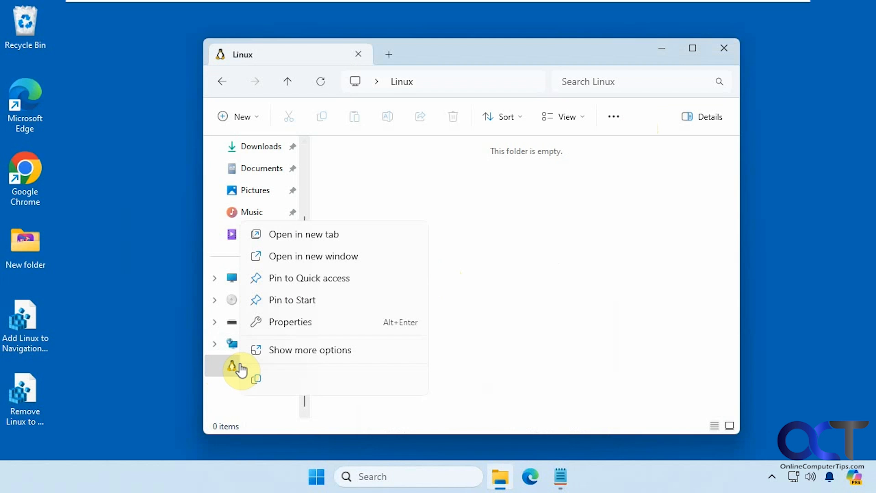
click(290, 322)
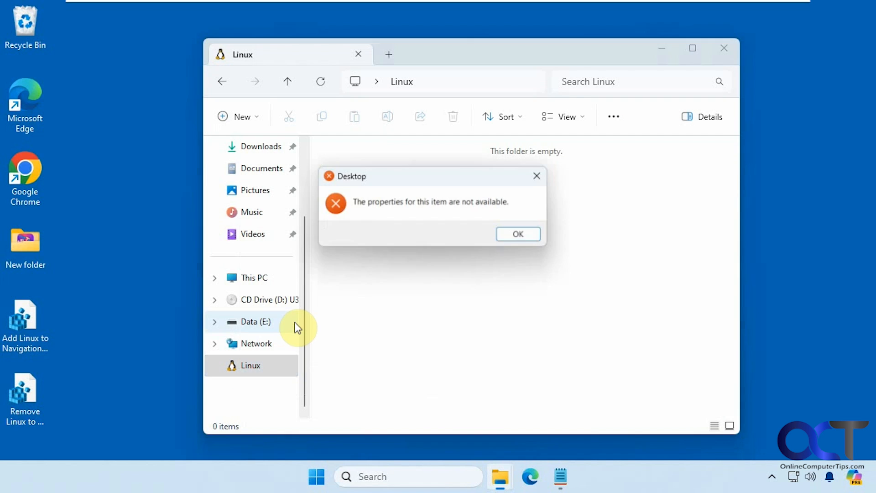
click(518, 234)
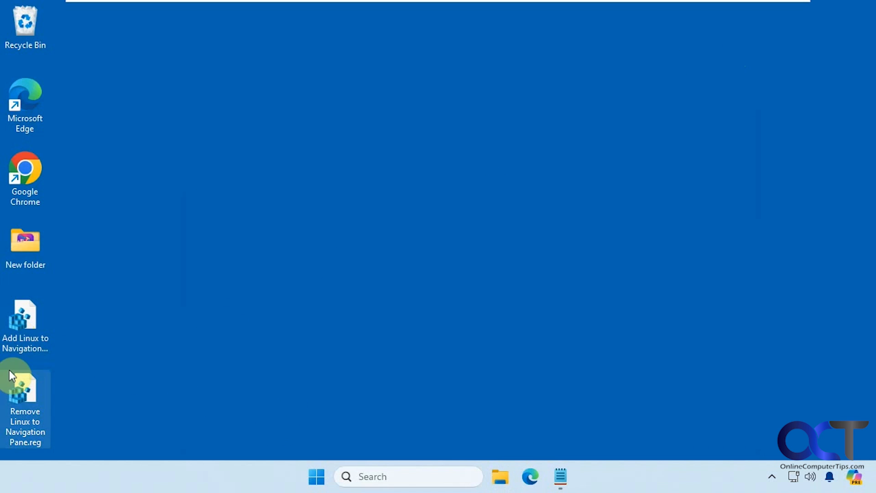
Step: Review the Add and Remove Linux .reg files in Notepad, then select the Remove file
click(27, 339)
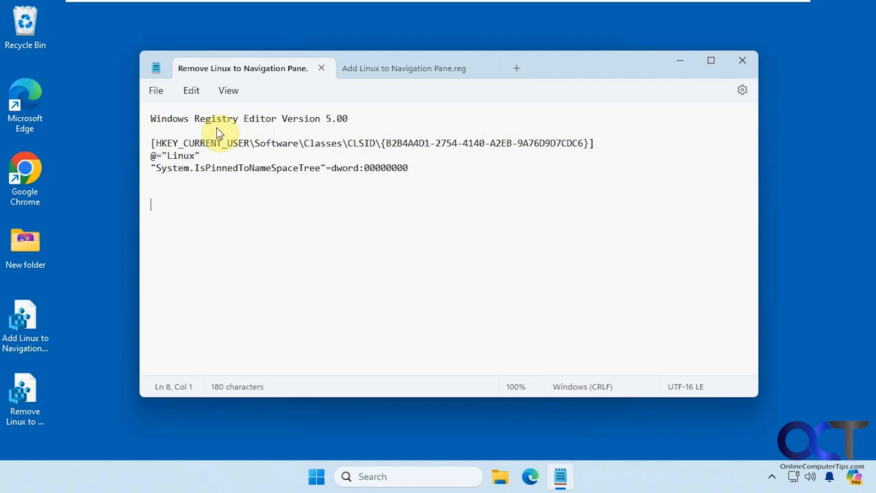
click(409, 69)
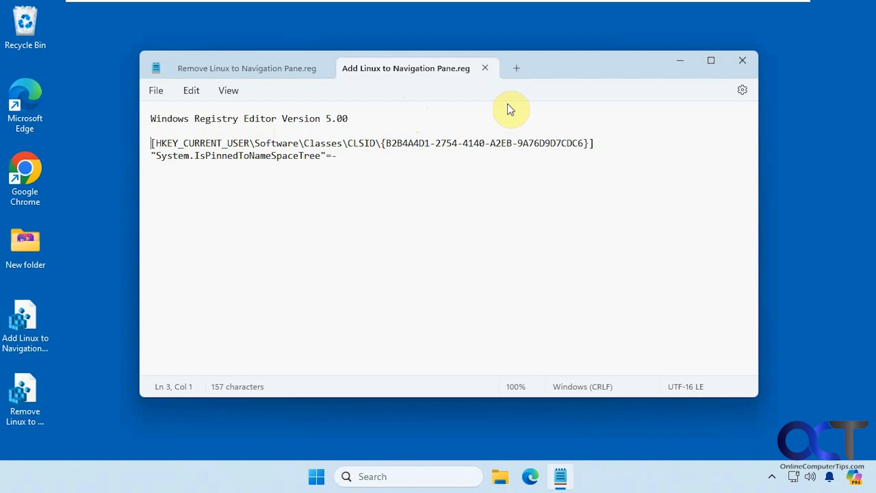
click(742, 61)
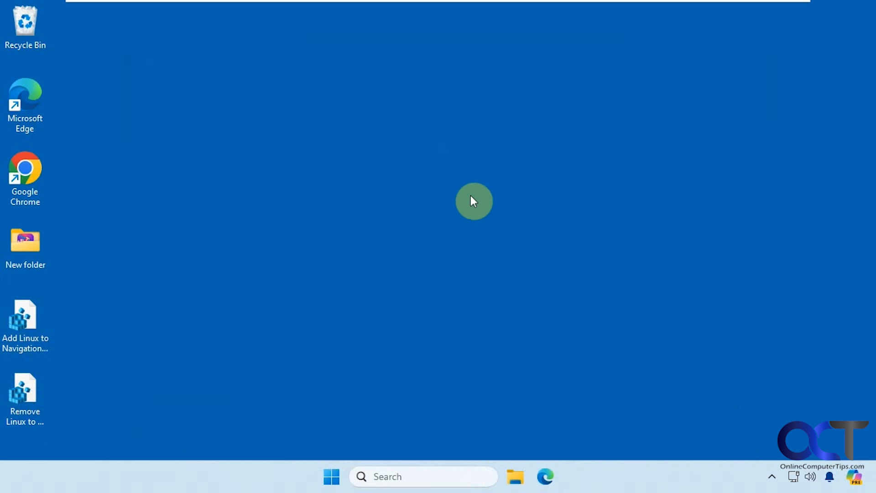
click(29, 402)
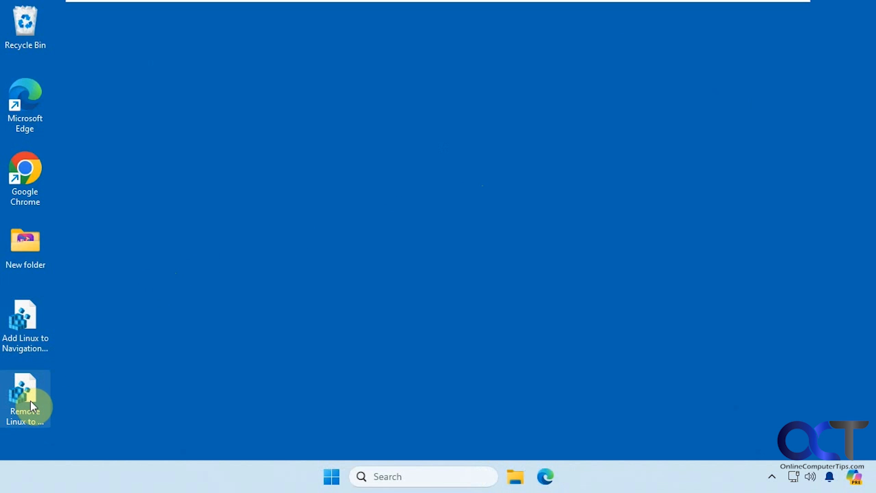
Step: Merge 'Remove Linux to Navigation Pane.reg', approving the Run, UAC and Registry Editor prompts
double_click(26, 391)
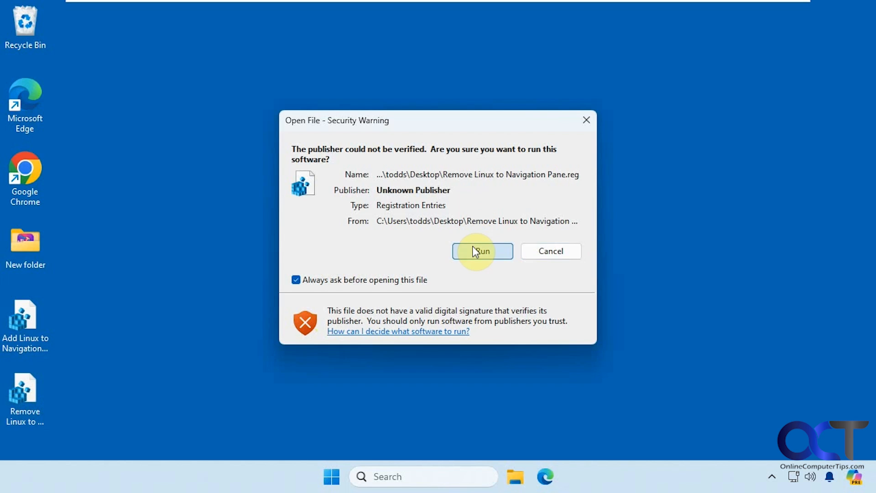
click(482, 251)
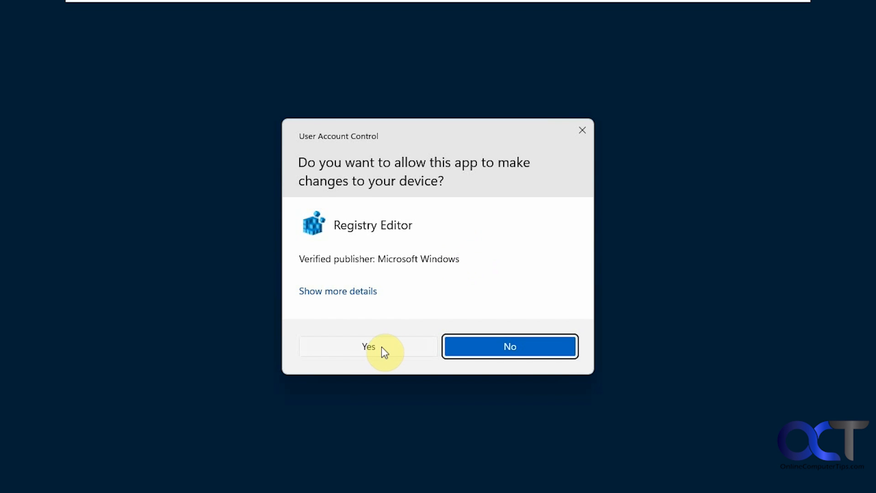
click(369, 347)
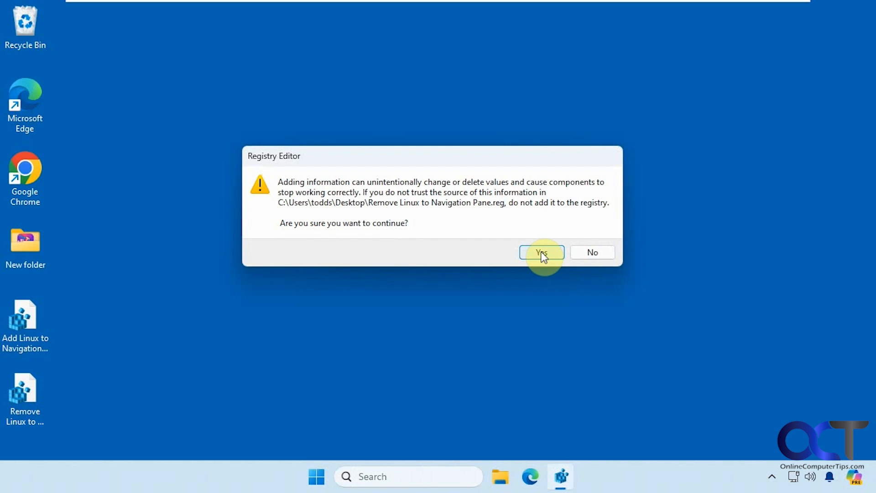
click(541, 252)
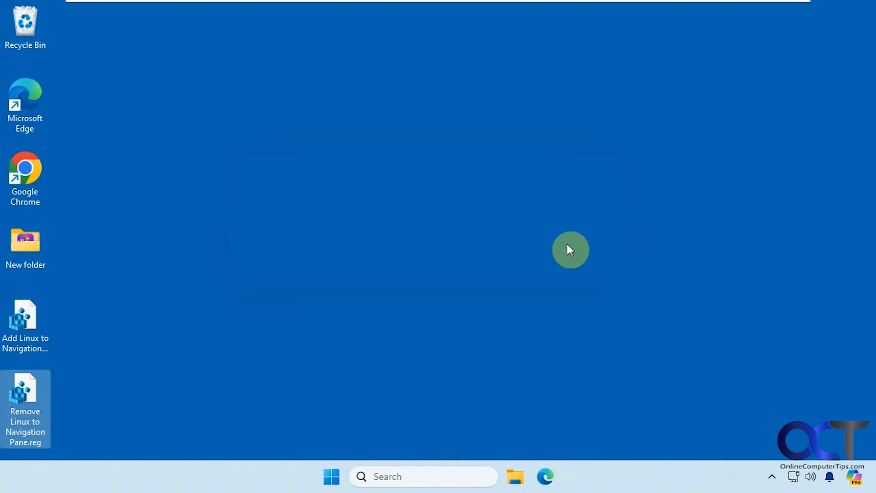
Step: Reopen File Explorer and scroll the navigation pane to confirm Linux no longer appears
click(516, 477)
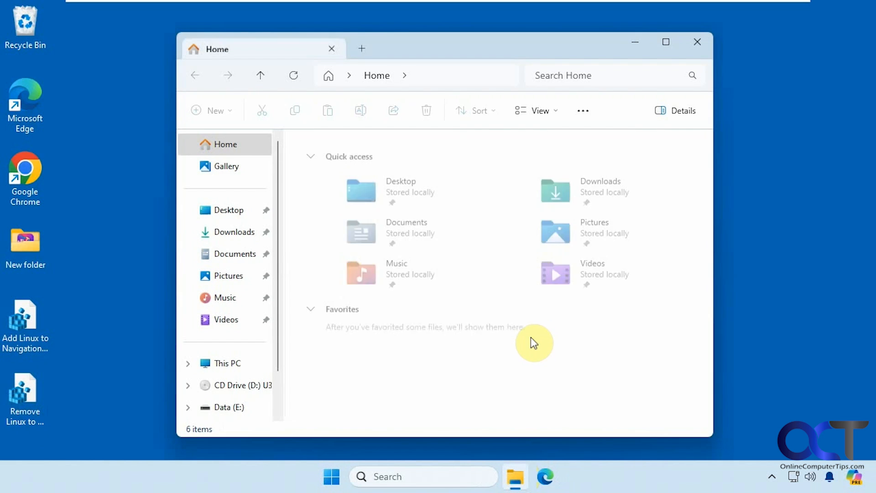
scroll(down, 3)
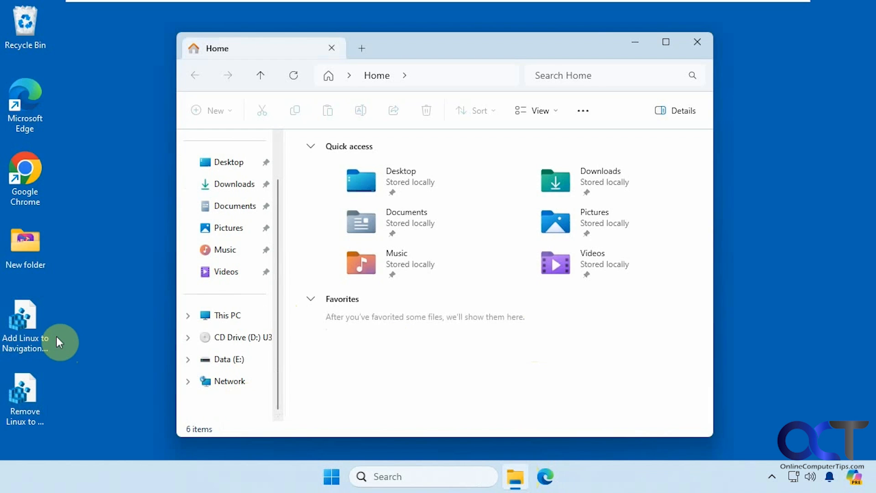
mouse_move(35, 329)
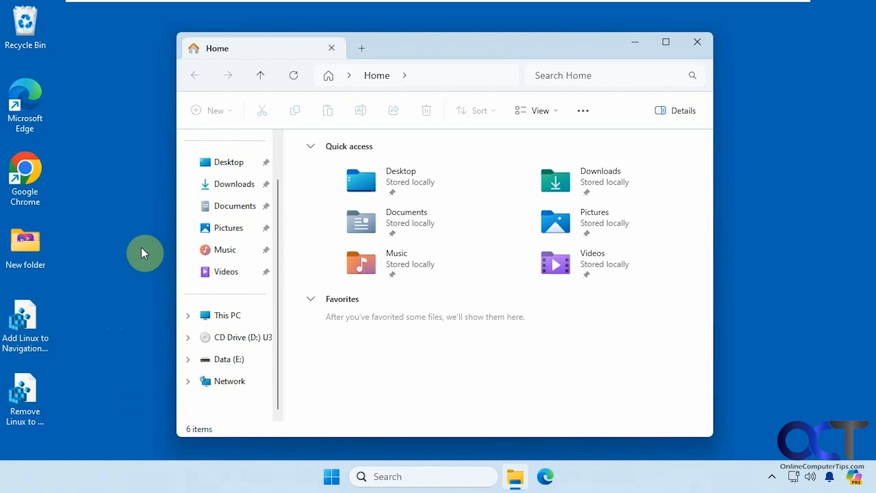
mouse_move(124, 297)
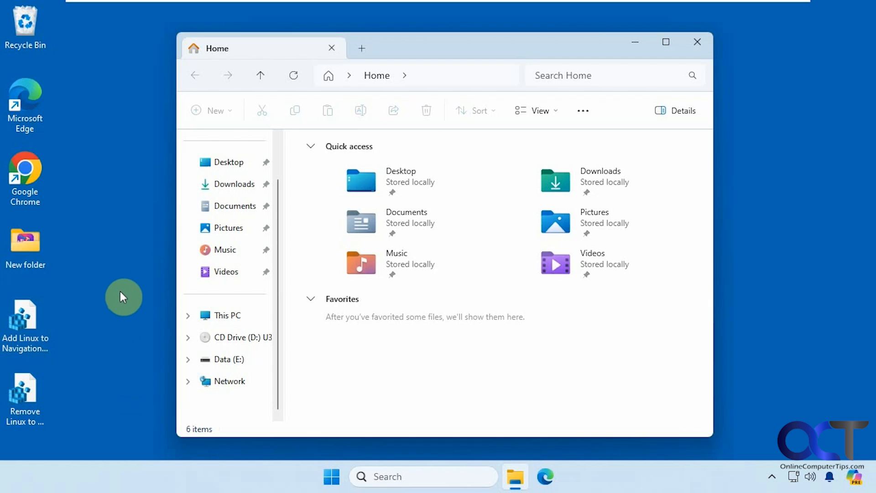